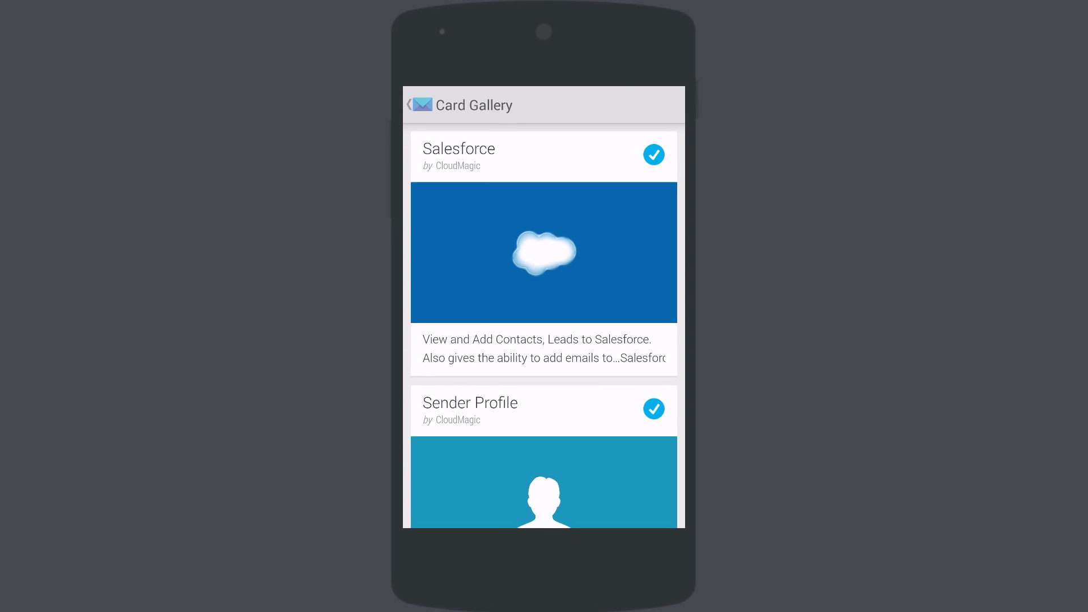
Save the Greek recipes email to Evernote's Recipes To Try notebook with the Links tag.
scroll("down", 3)
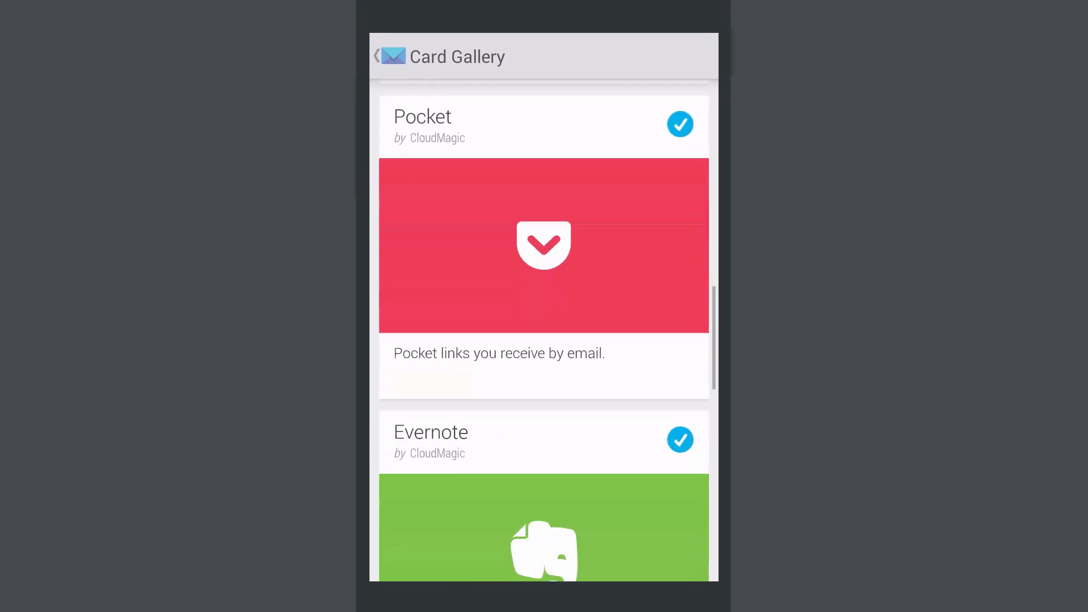
scroll("down", 3)
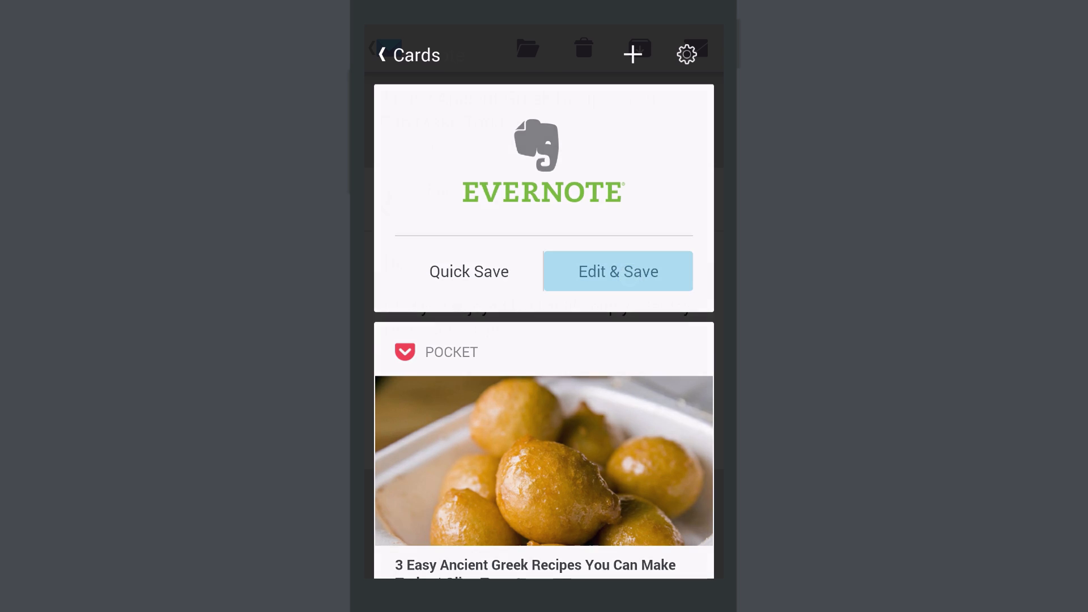
left_click(617, 270)
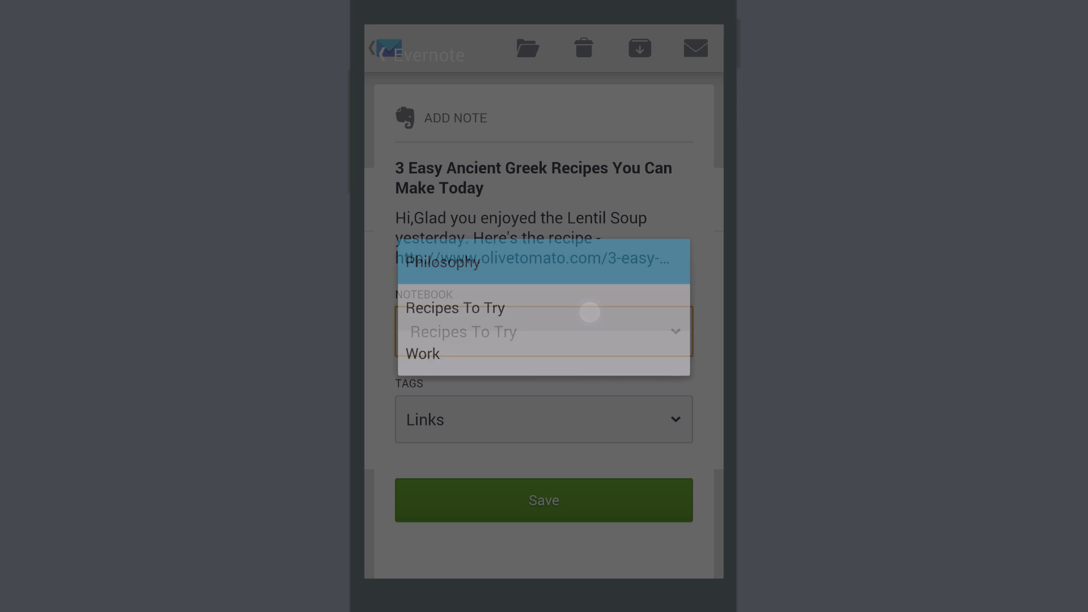
left_click(461, 307)
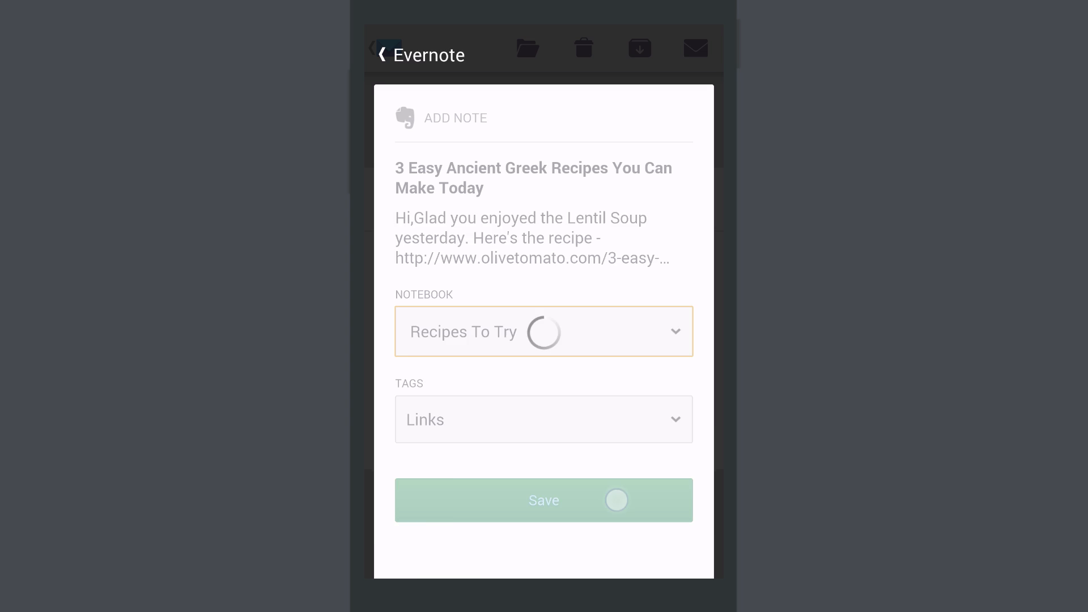
left_click(544, 499)
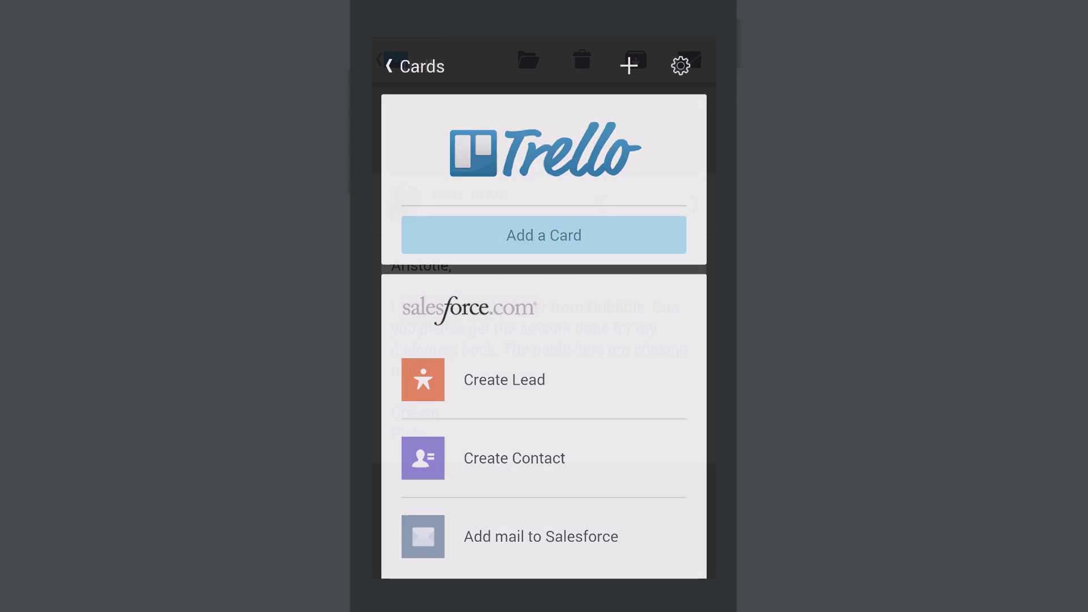
Add the Plato's Dialogues artwork email as a Trello card in the Work / To Do list.
left_click(544, 234)
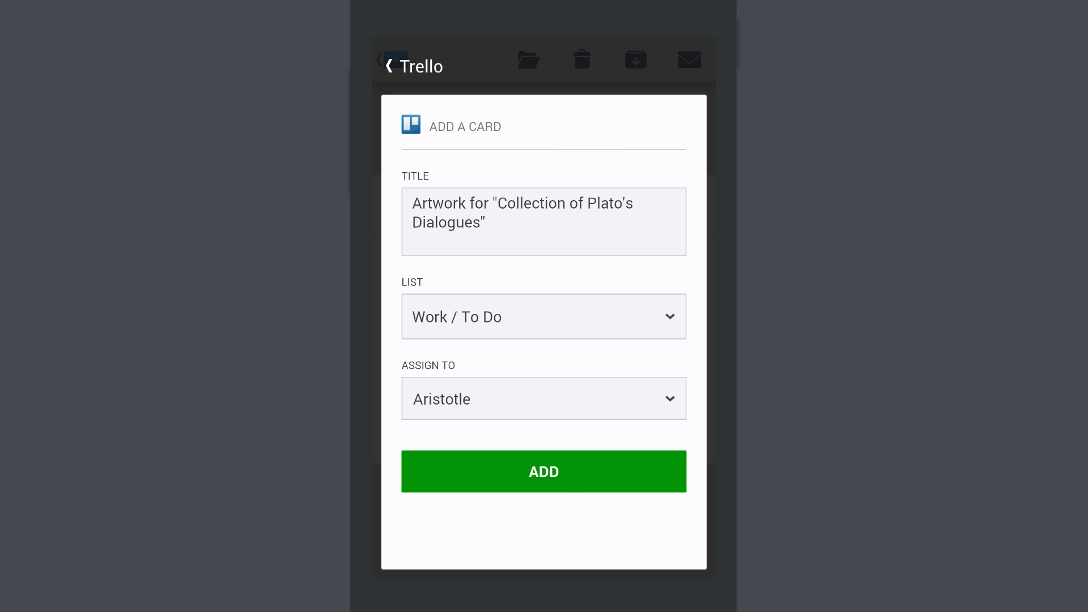
left_click(543, 471)
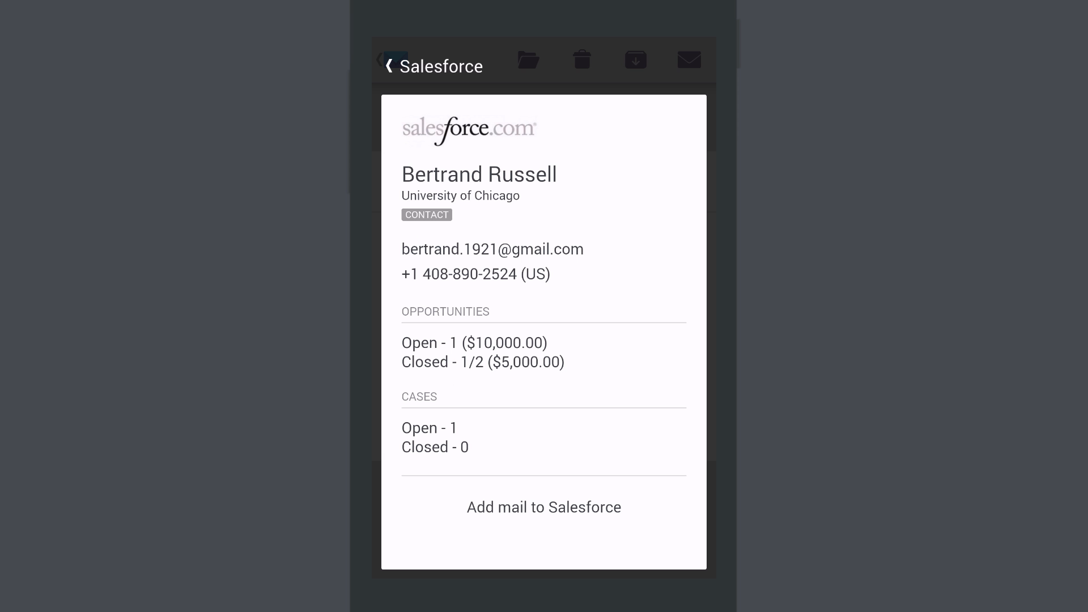
Attach the Critique of Pure Reason - 20 copies email to the sender's Salesforce contact.
left_click(544, 506)
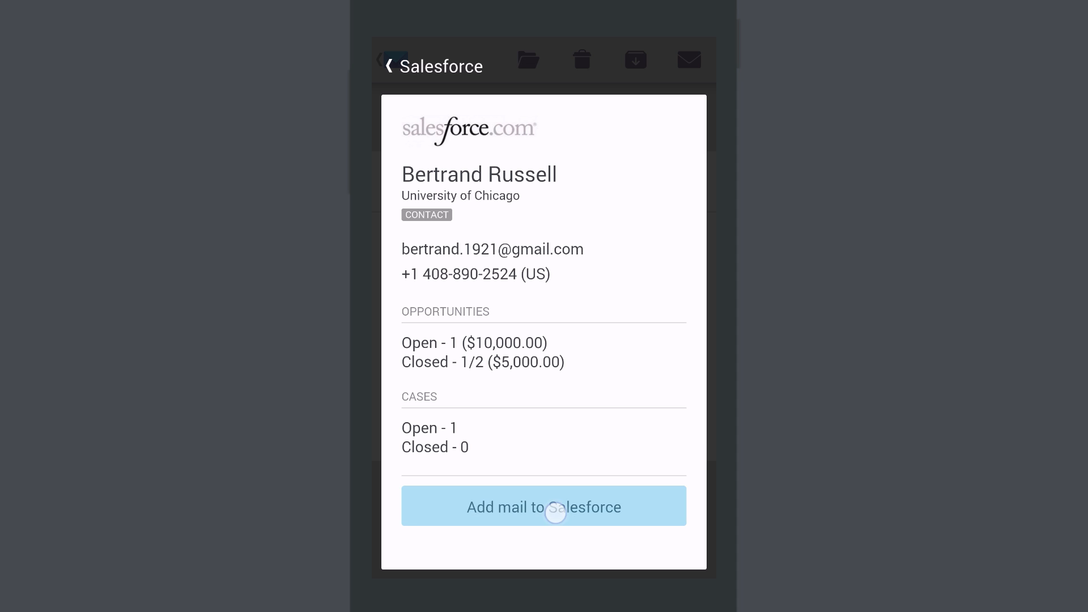
left_click(544, 506)
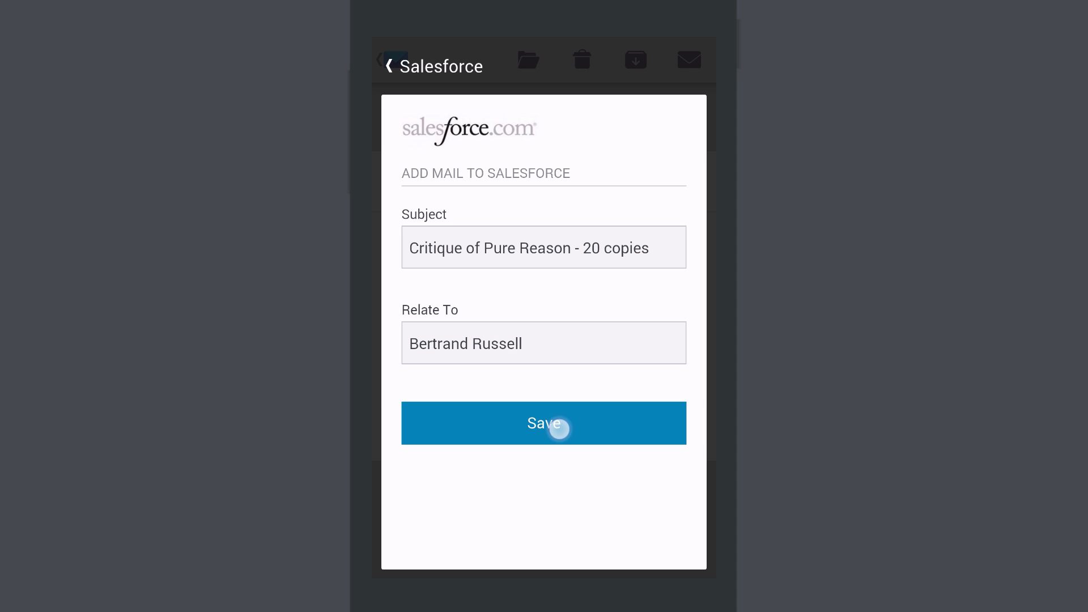
left_click(544, 423)
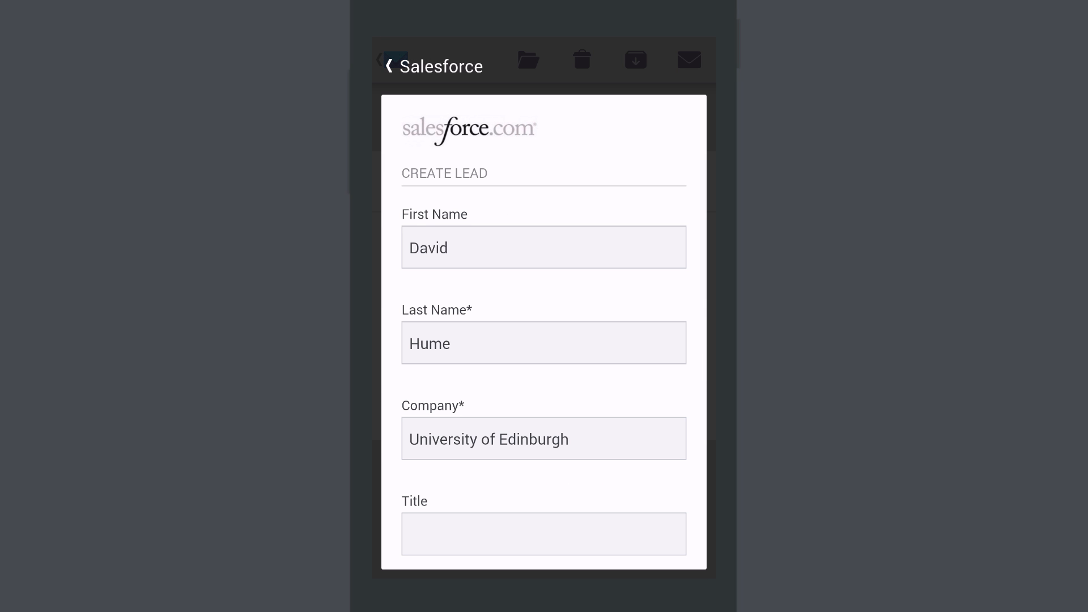
Submit the prefilled David Hume lead from the University of Edinburgh to Salesforce.
scroll("down", 3)
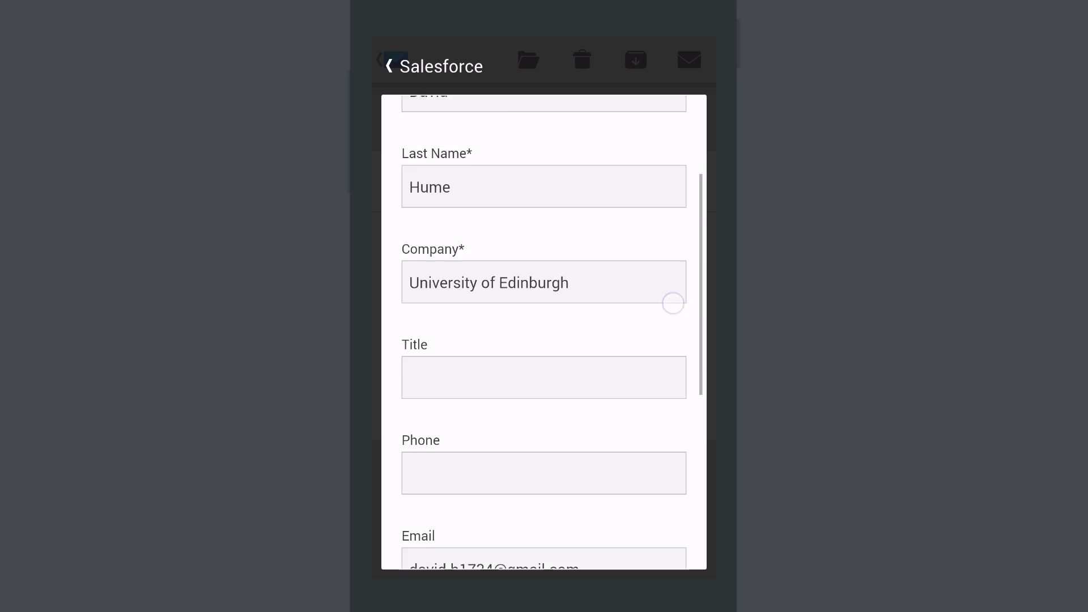
left_click(388, 65)
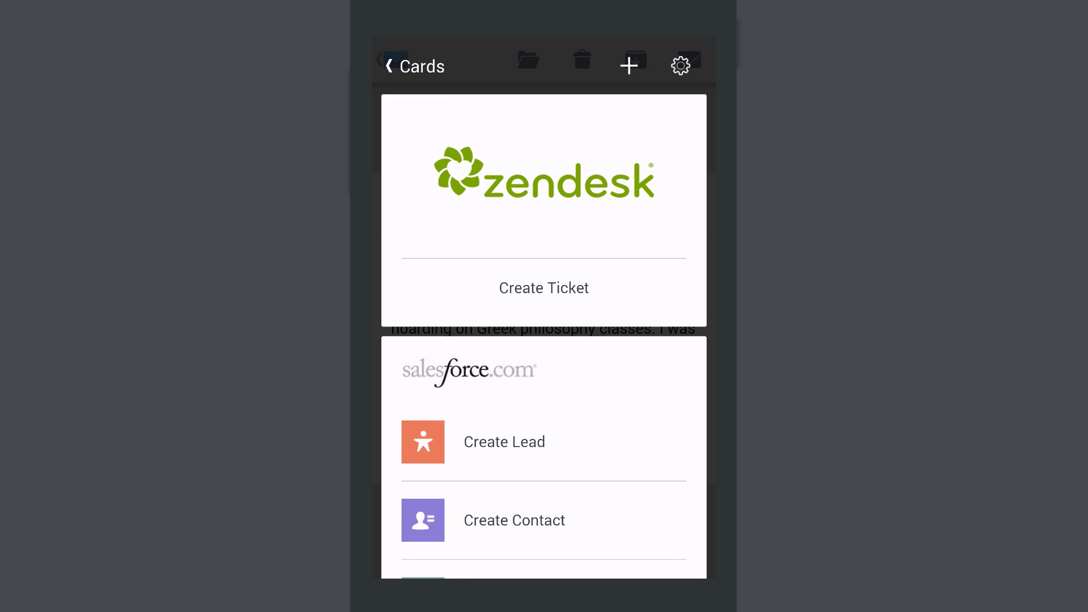
Create a Zendesk ticket from Confucius's Greek philosophy classes enquiry, Support group, Normal priority.
left_click(543, 288)
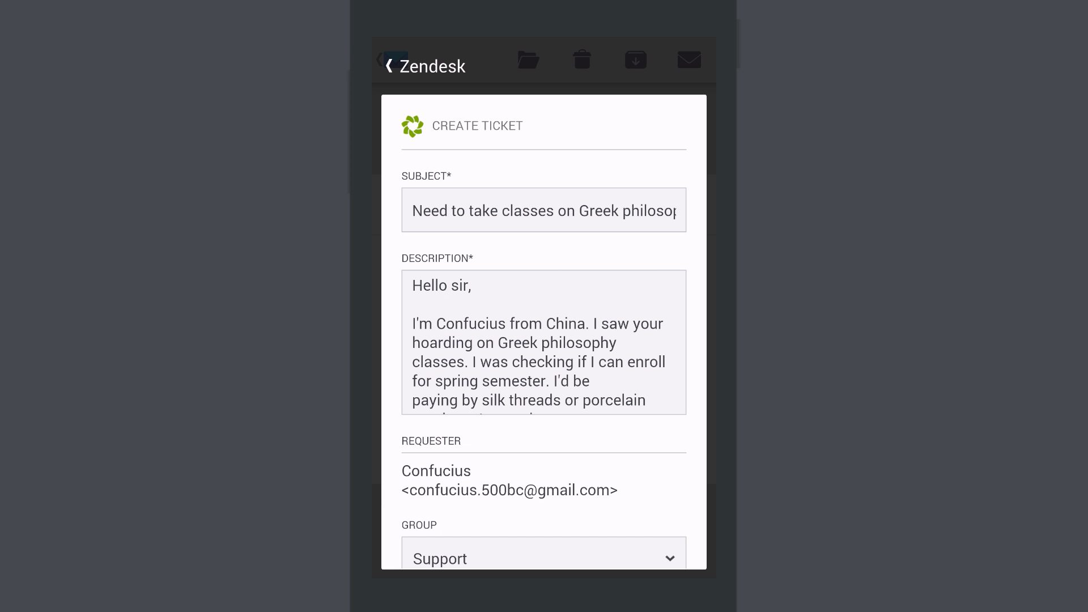
scroll("down", 3)
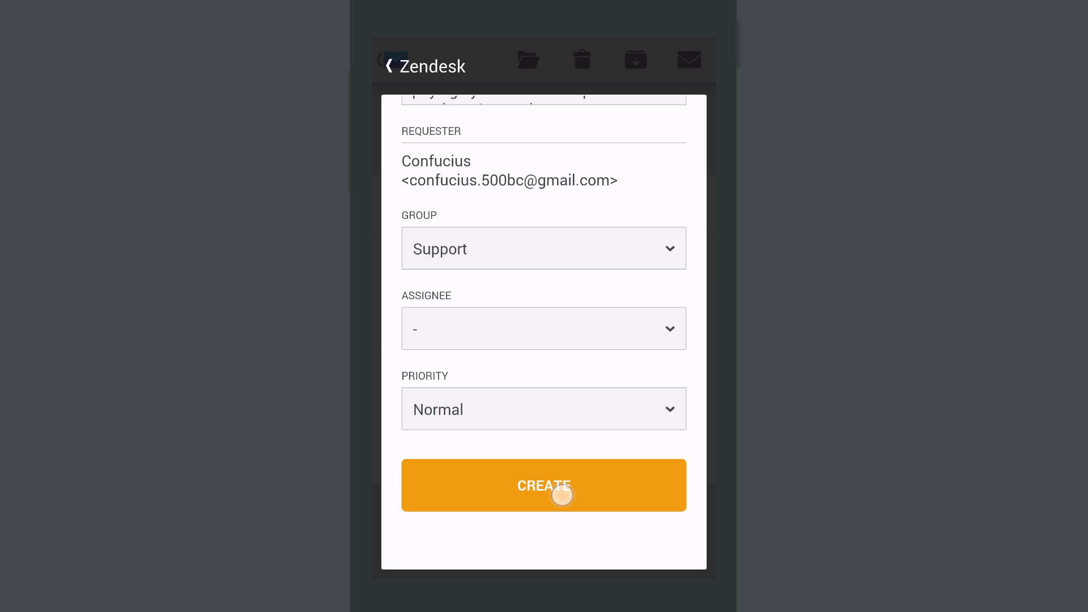
left_click(543, 485)
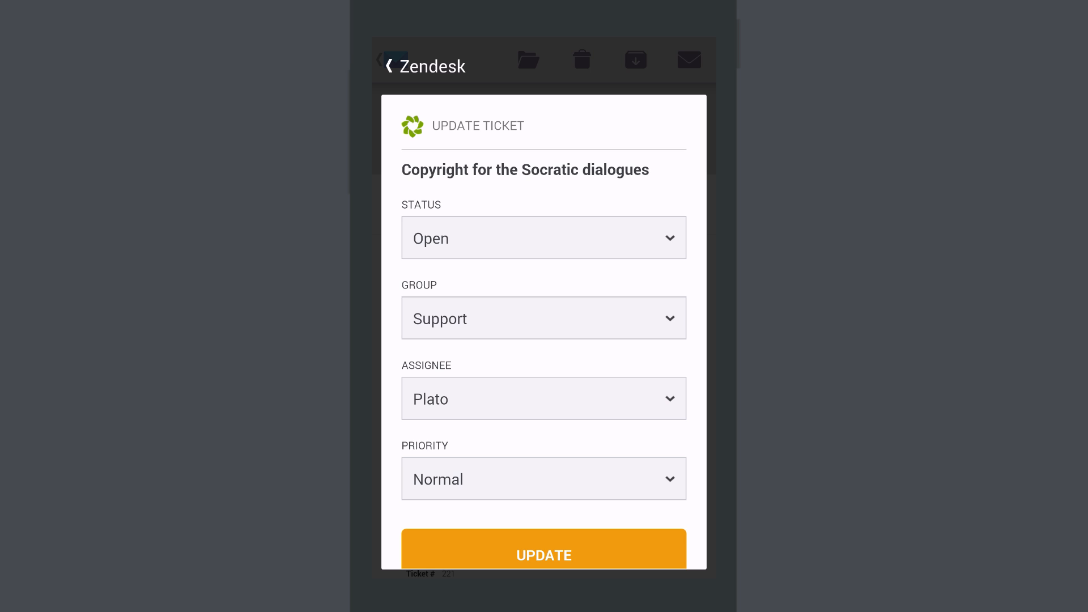
Reassign the Socratic dialogues copyright Zendesk ticket to Socrates.
left_click(543, 398)
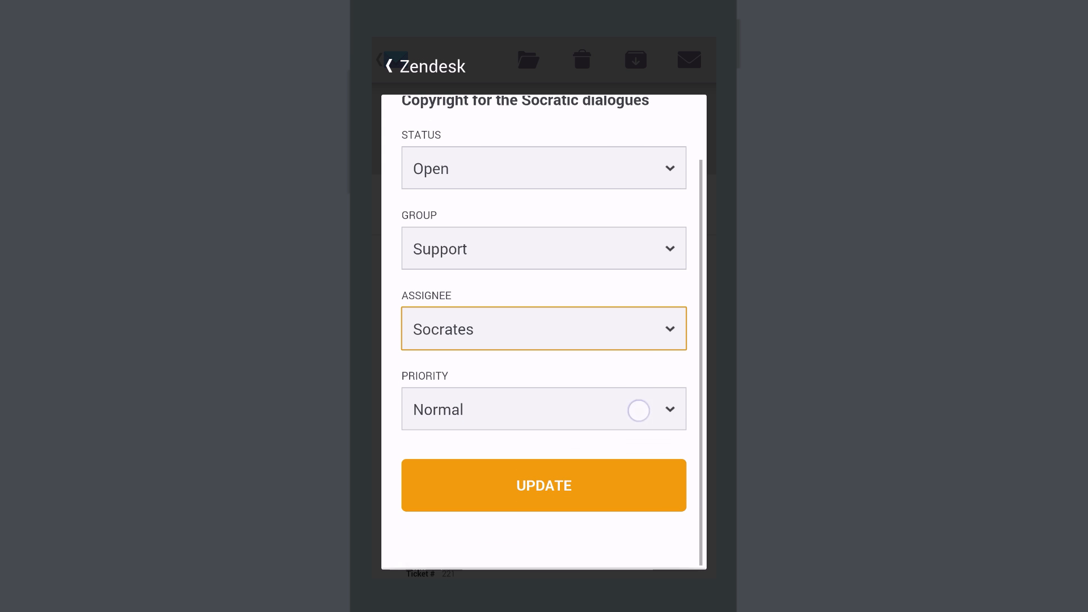
left_click(544, 485)
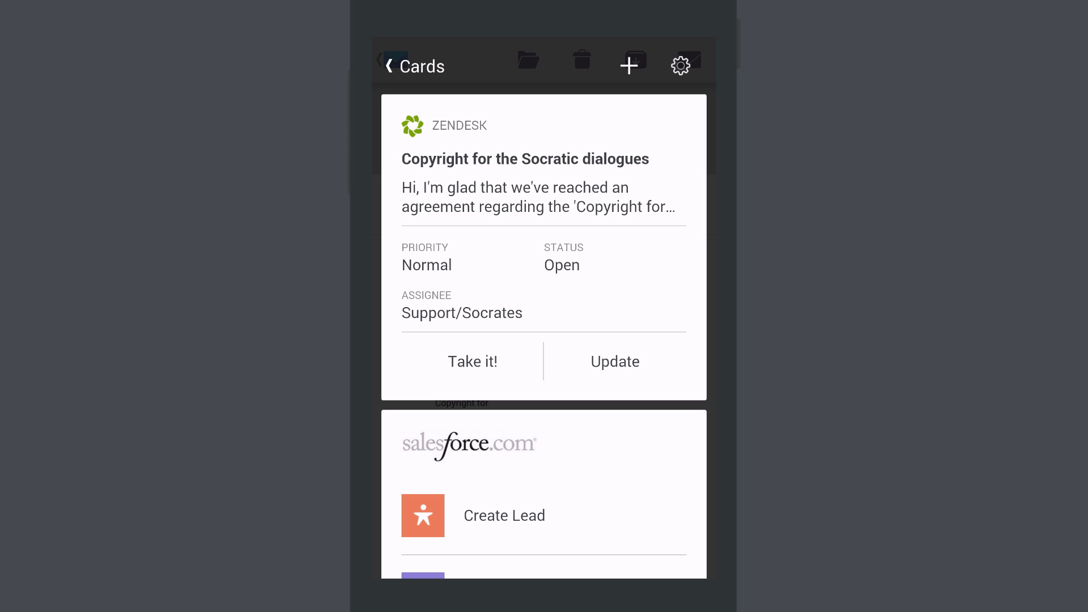